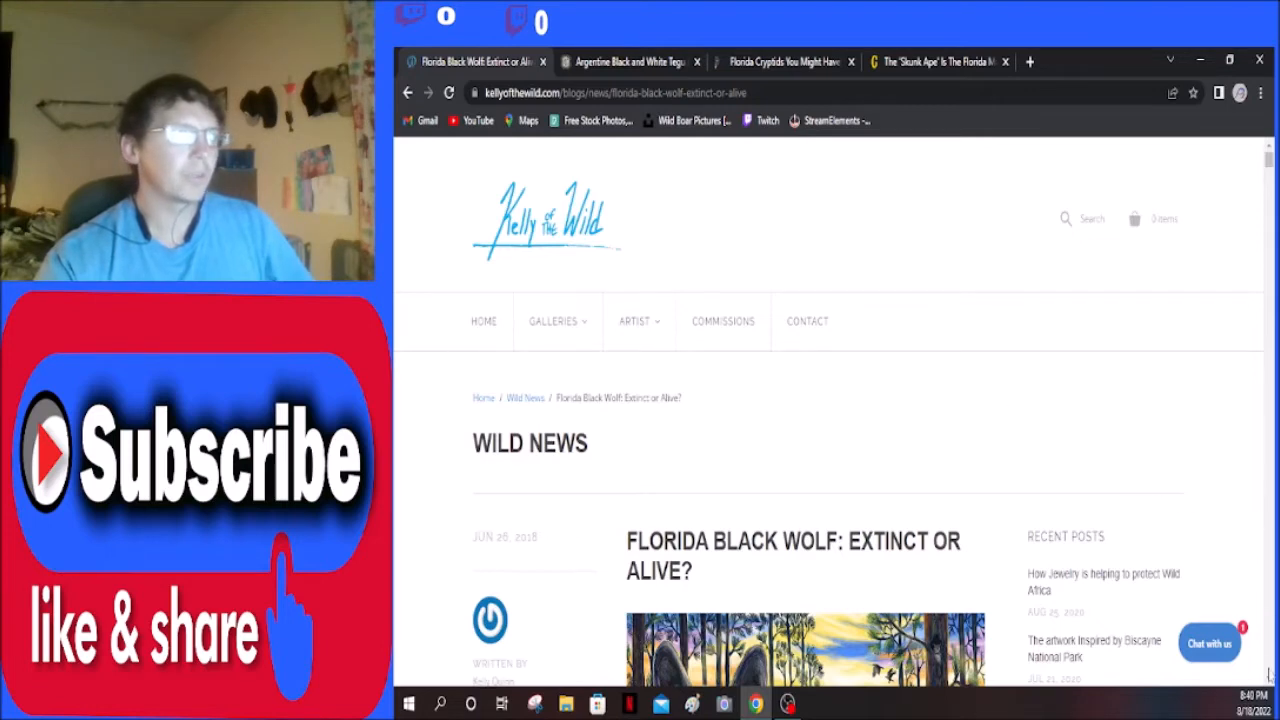
{"action": "scroll", "scroll_direction": "down", "scroll_amount": 3}
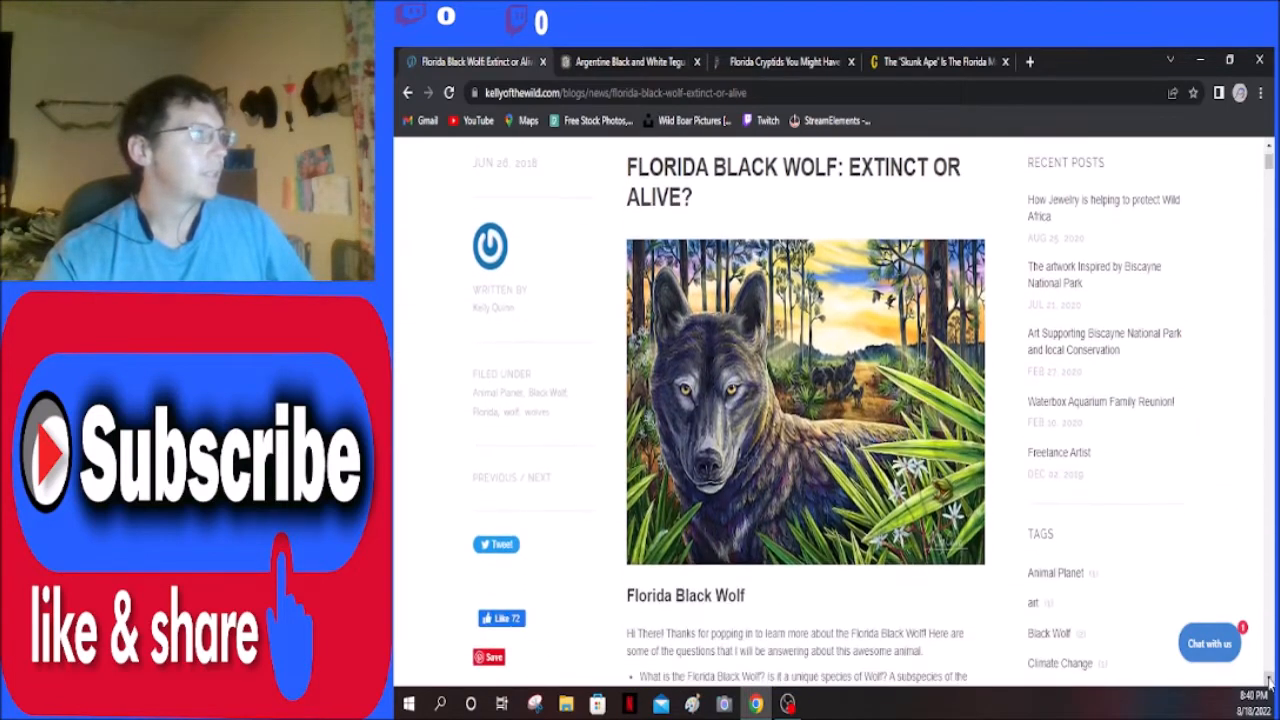
{"action": "scroll", "scroll_direction": "down", "scroll_amount": 3}
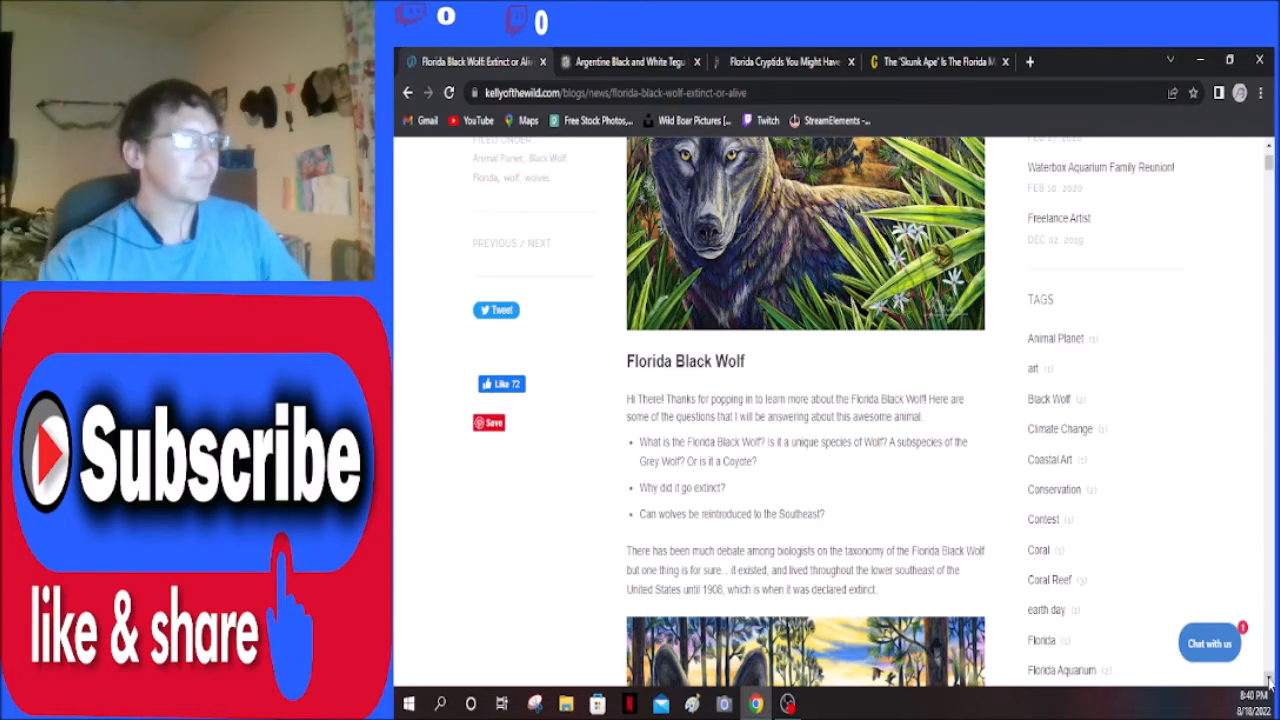
{"action": "scroll", "scroll_direction": "down", "scroll_amount": 3}
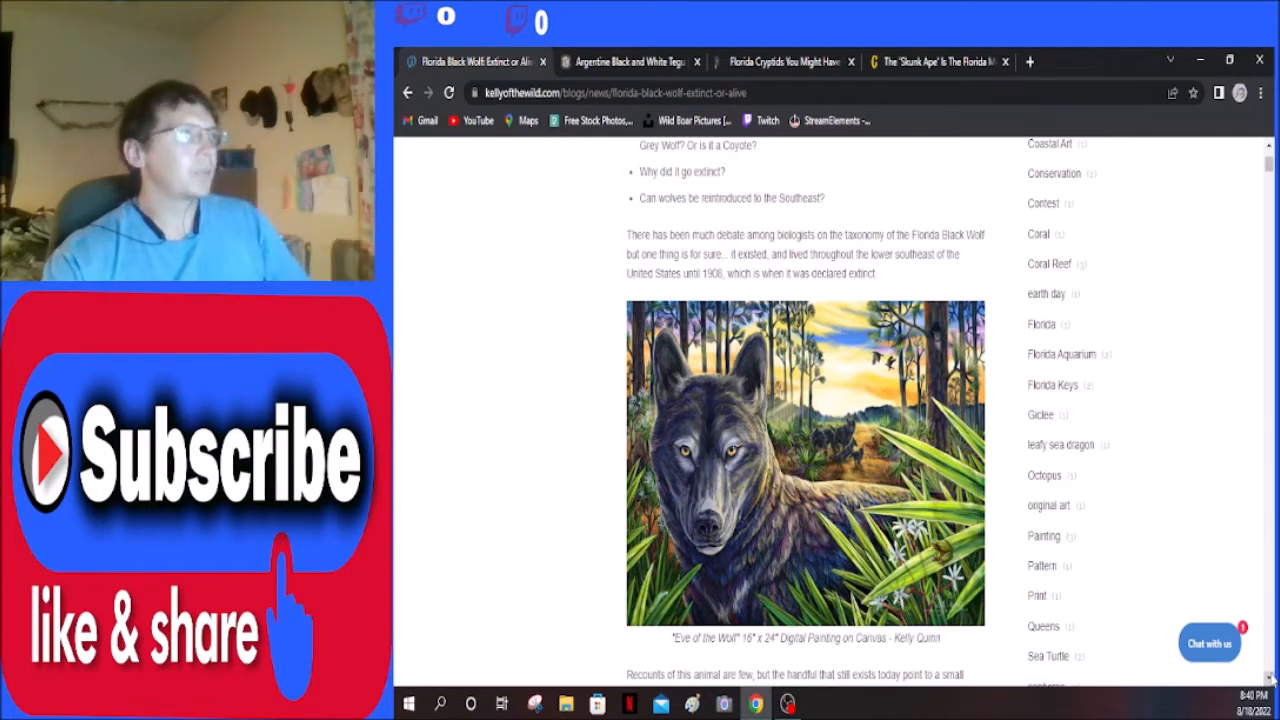
{"action": "scroll", "scroll_direction": "down", "scroll_amount": 3}
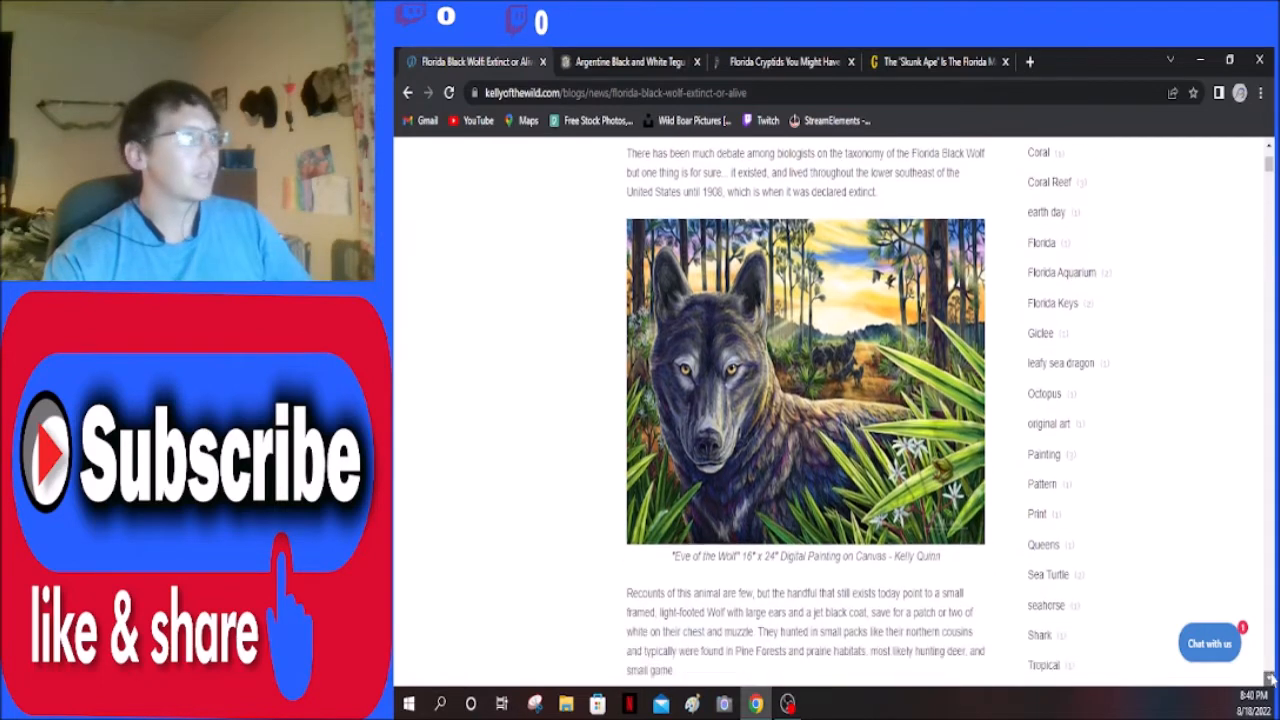
{"action": "scroll", "scroll_direction": "down", "scroll_amount": 3}
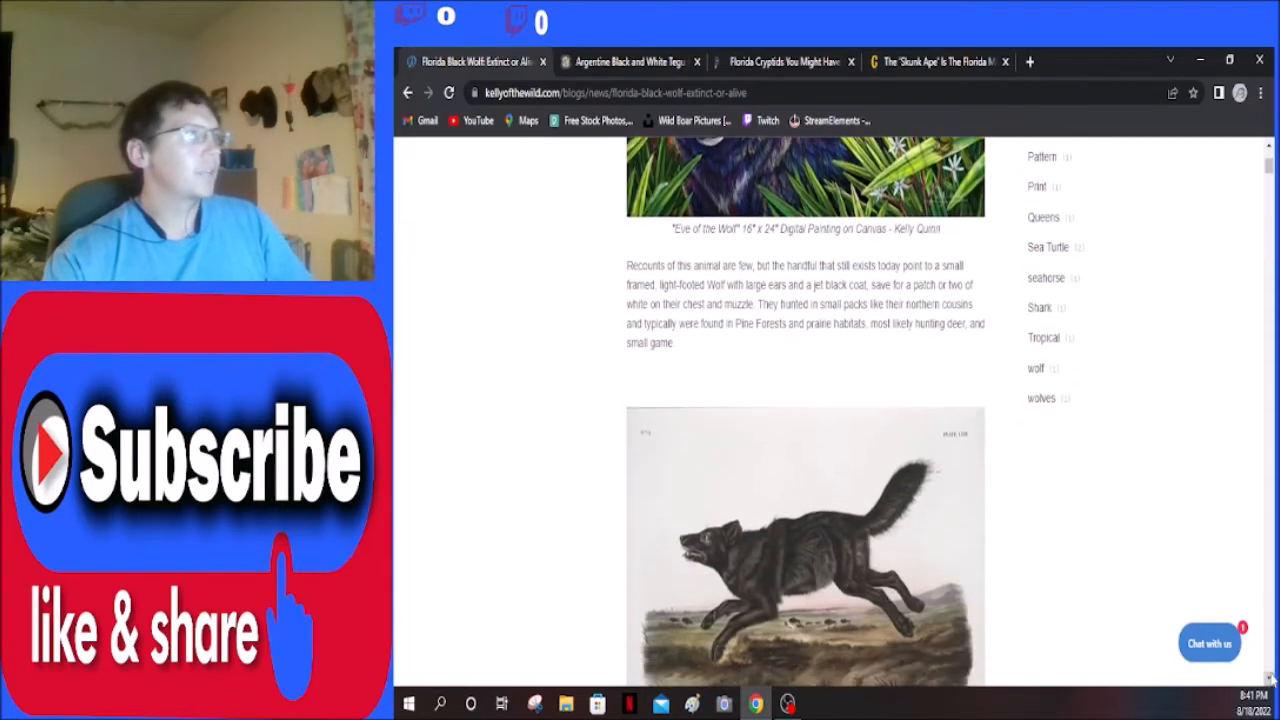
{"action": "mouse_move", "coordinate": [1048, 582]}
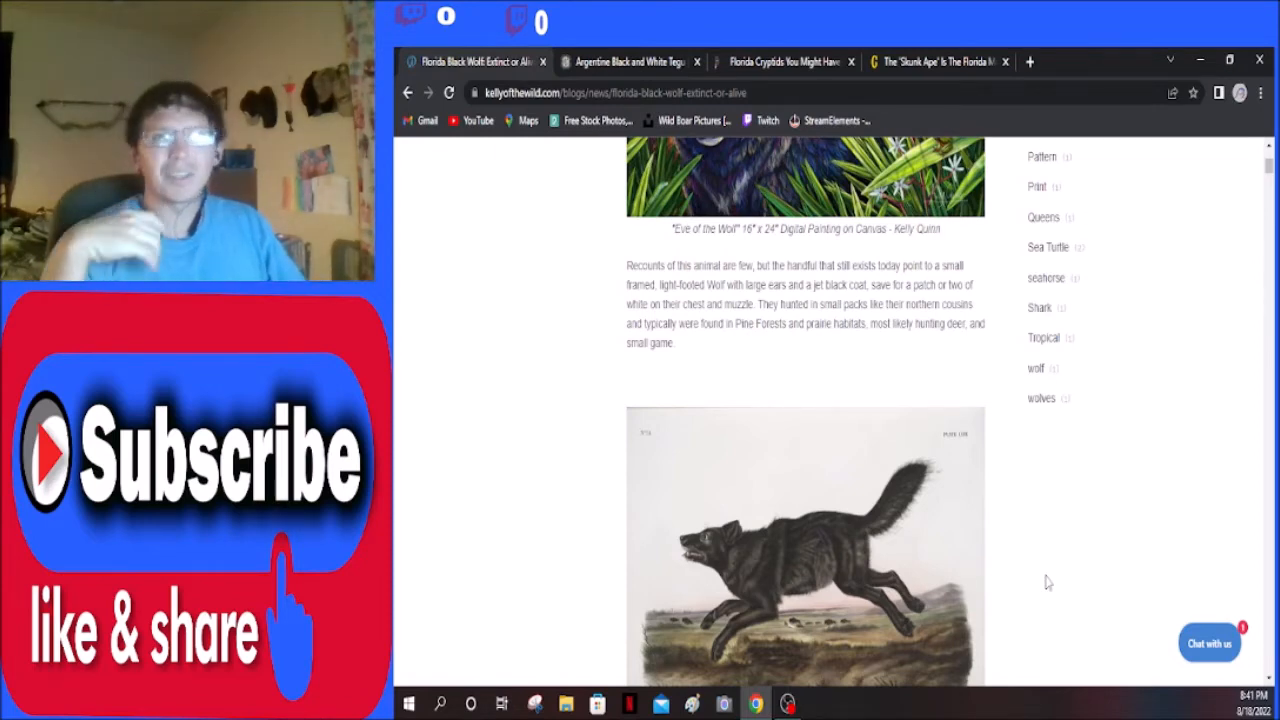
{"action": "scroll", "scroll_direction": "down", "scroll_amount": 3}
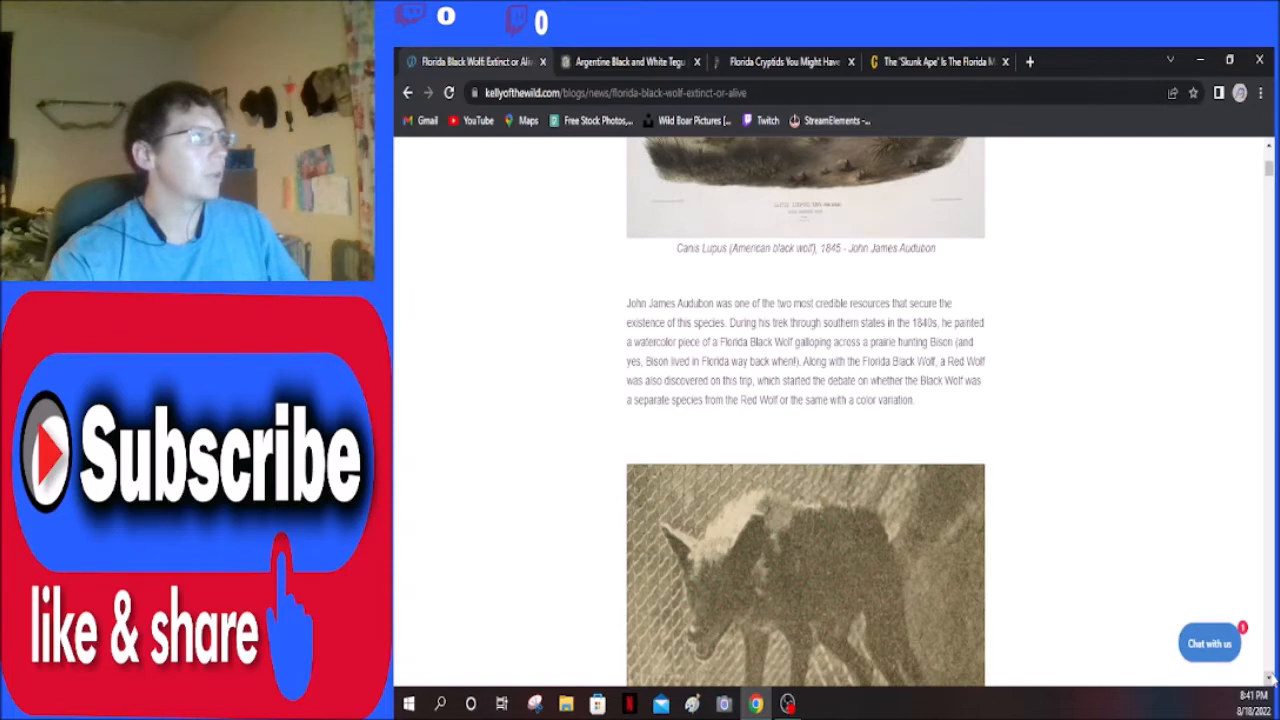
{"action": "mouse_move", "coordinate": [1138, 528]}
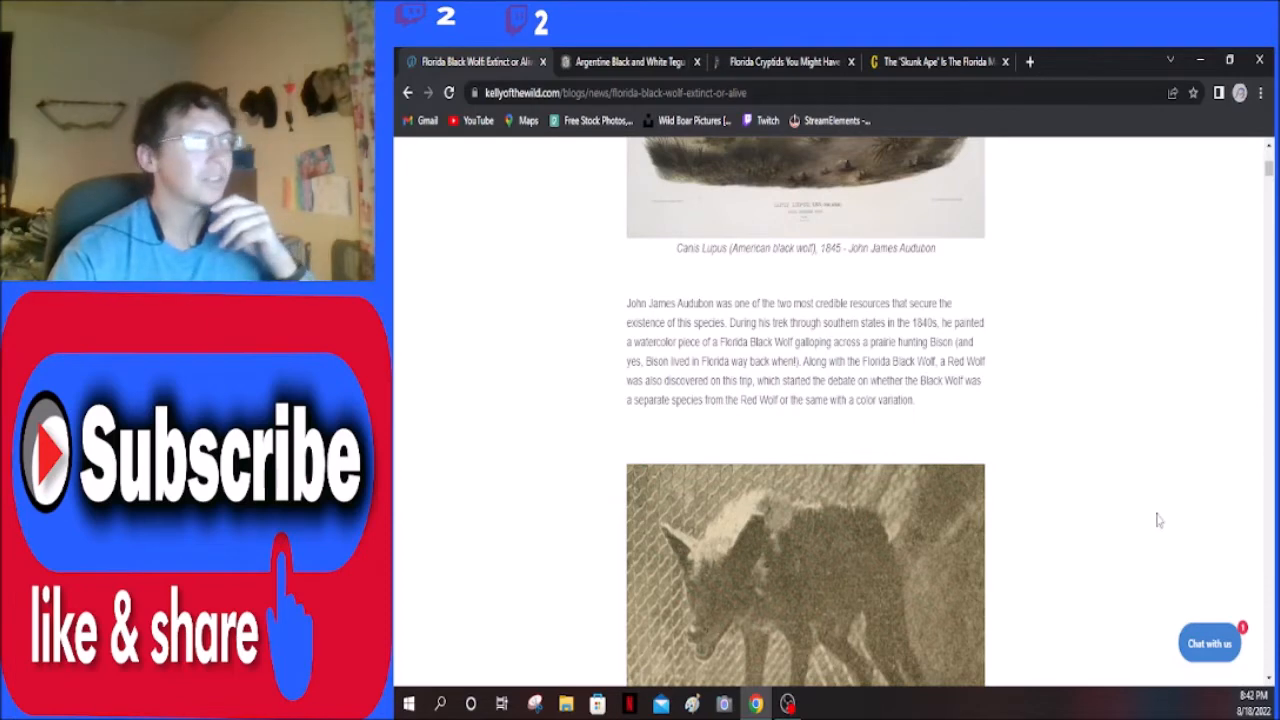
{"action": "scroll", "scroll_direction": "down", "scroll_amount": 3}
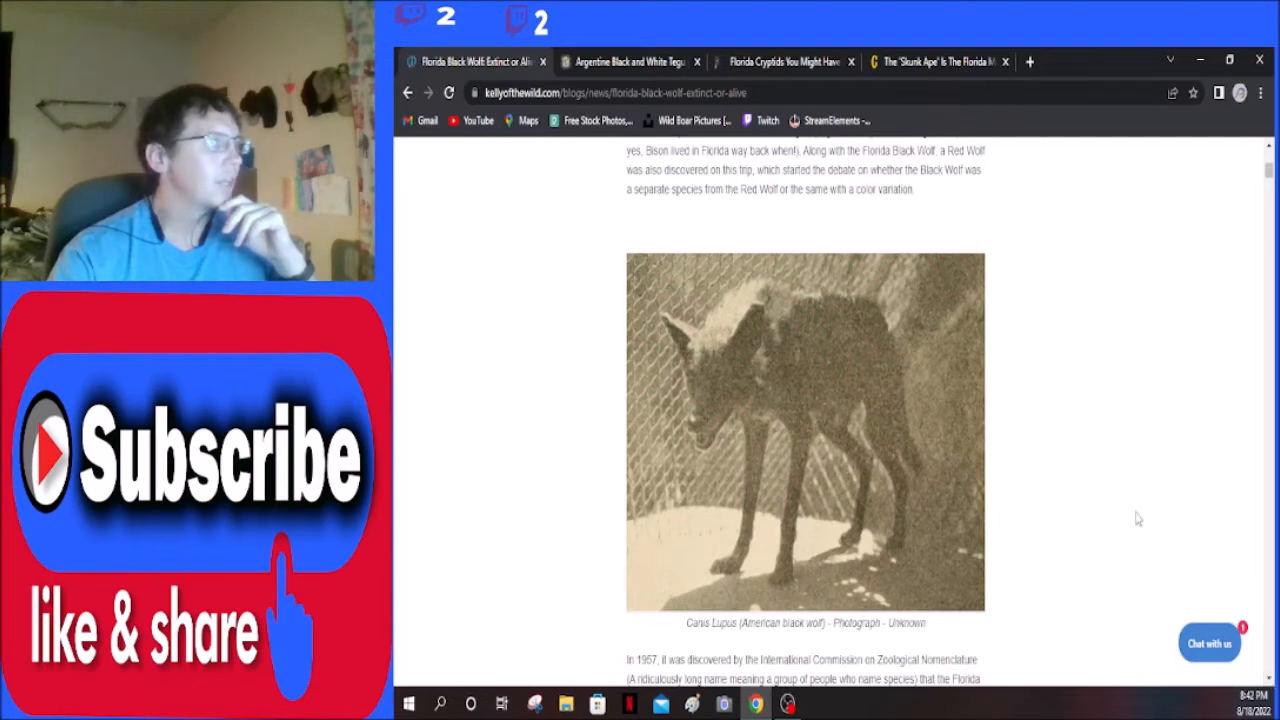
{"action": "mouse_move", "coordinate": [870, 444]}
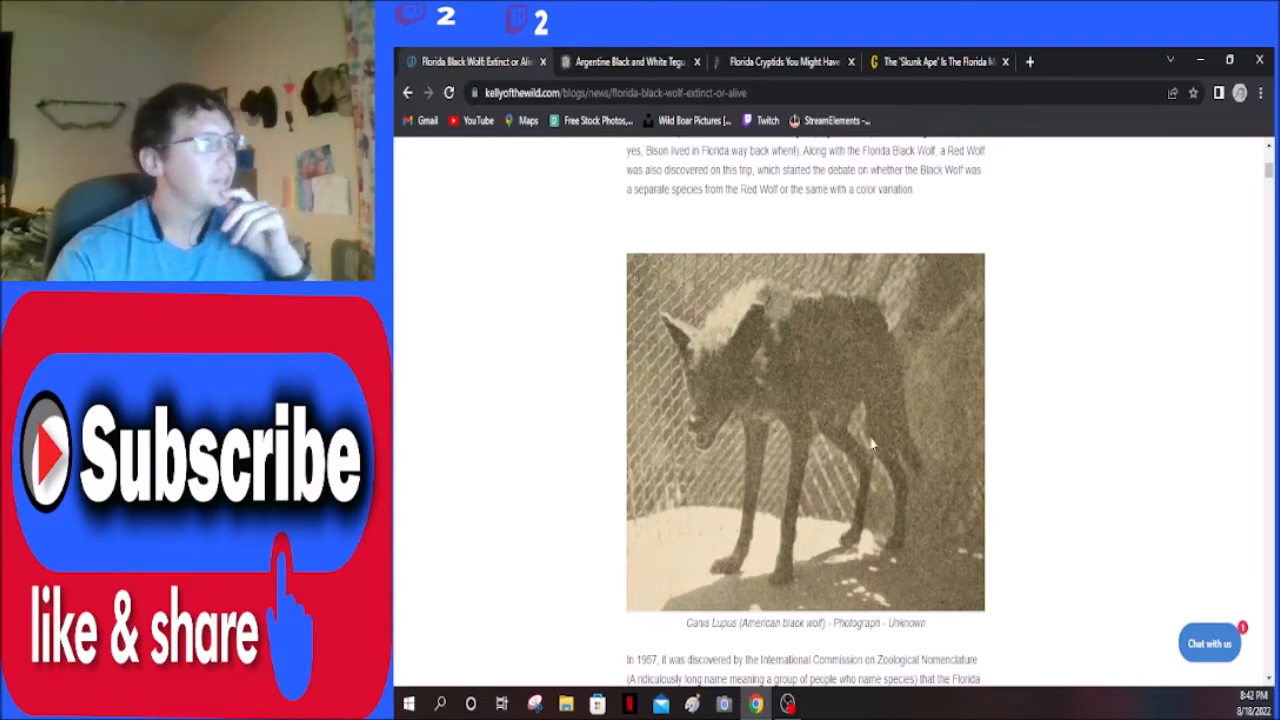
{"action": "mouse_move", "coordinate": [968, 412]}
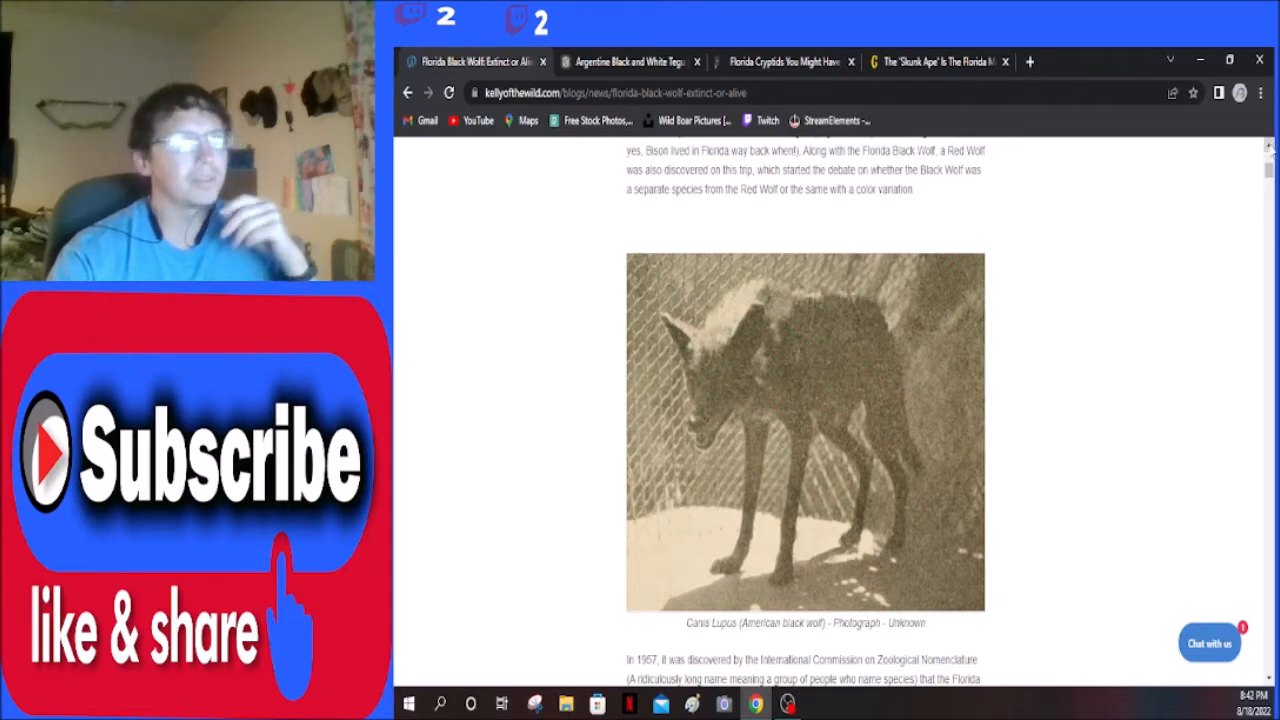
{"action": "scroll", "scroll_direction": "down", "scroll_amount": 3}
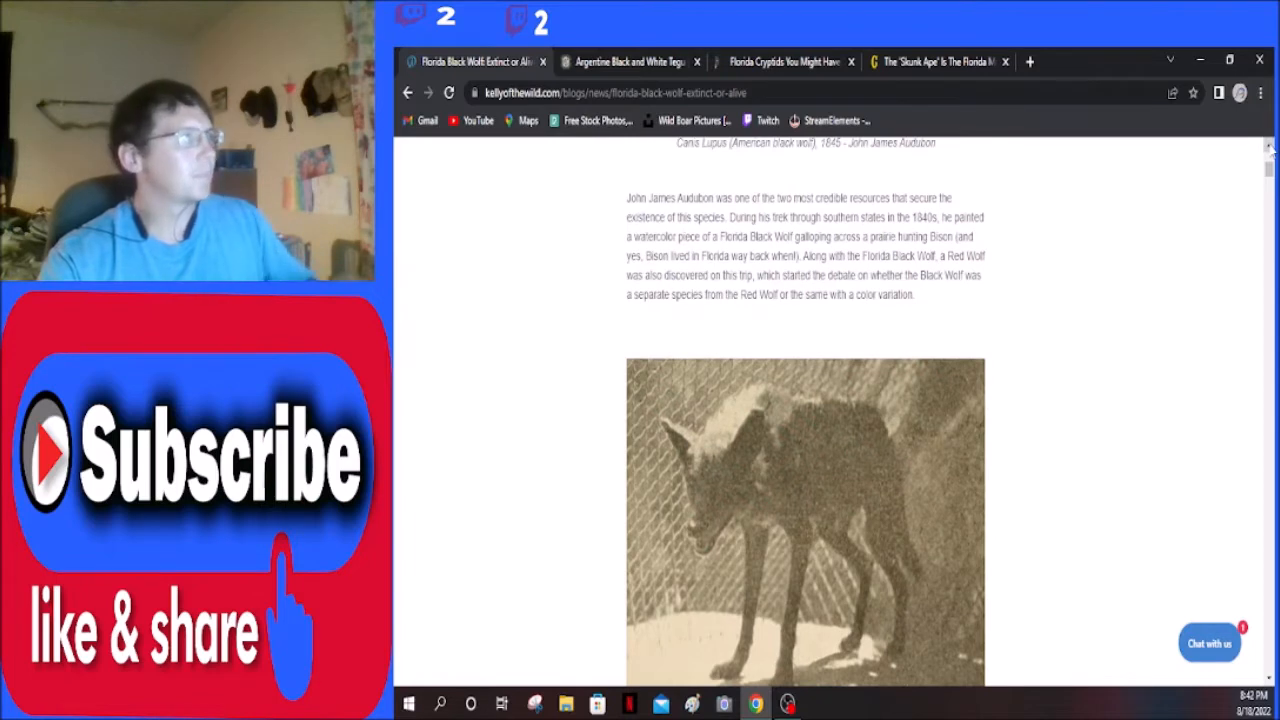
{"action": "scroll", "scroll_direction": "up", "scroll_amount": 3}
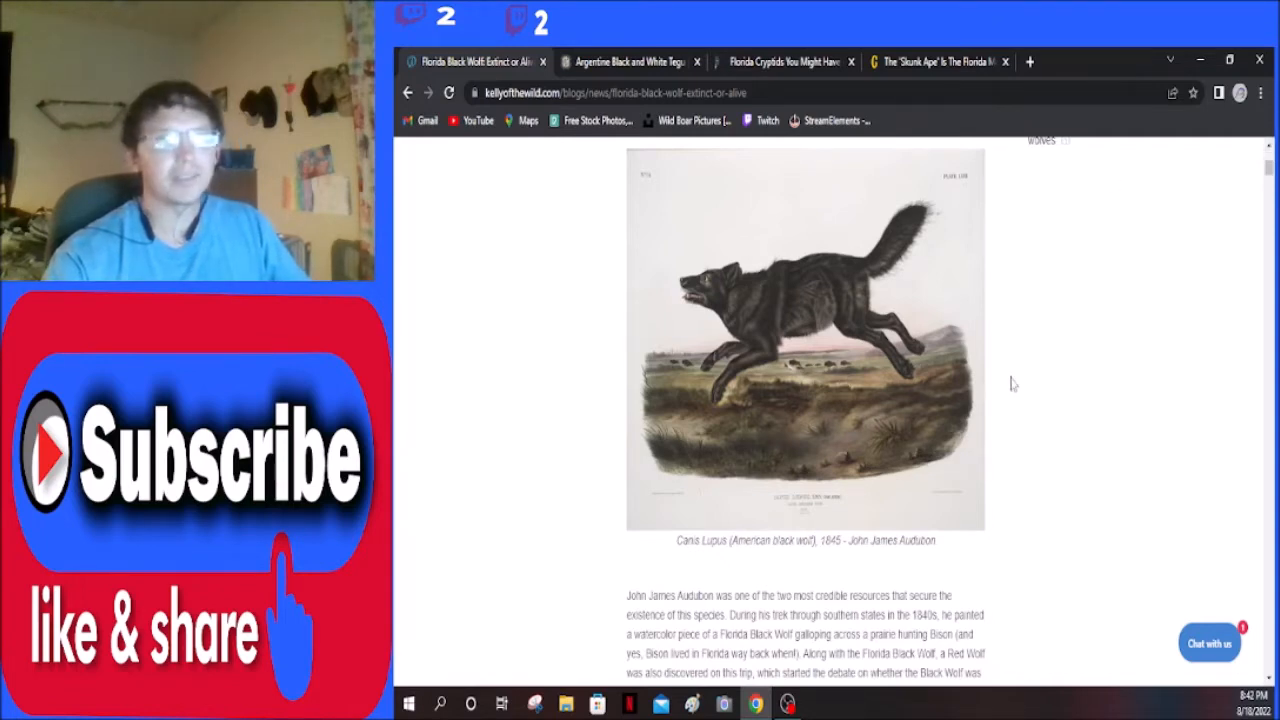
{"action": "scroll", "scroll_direction": "down", "scroll_amount": 3}
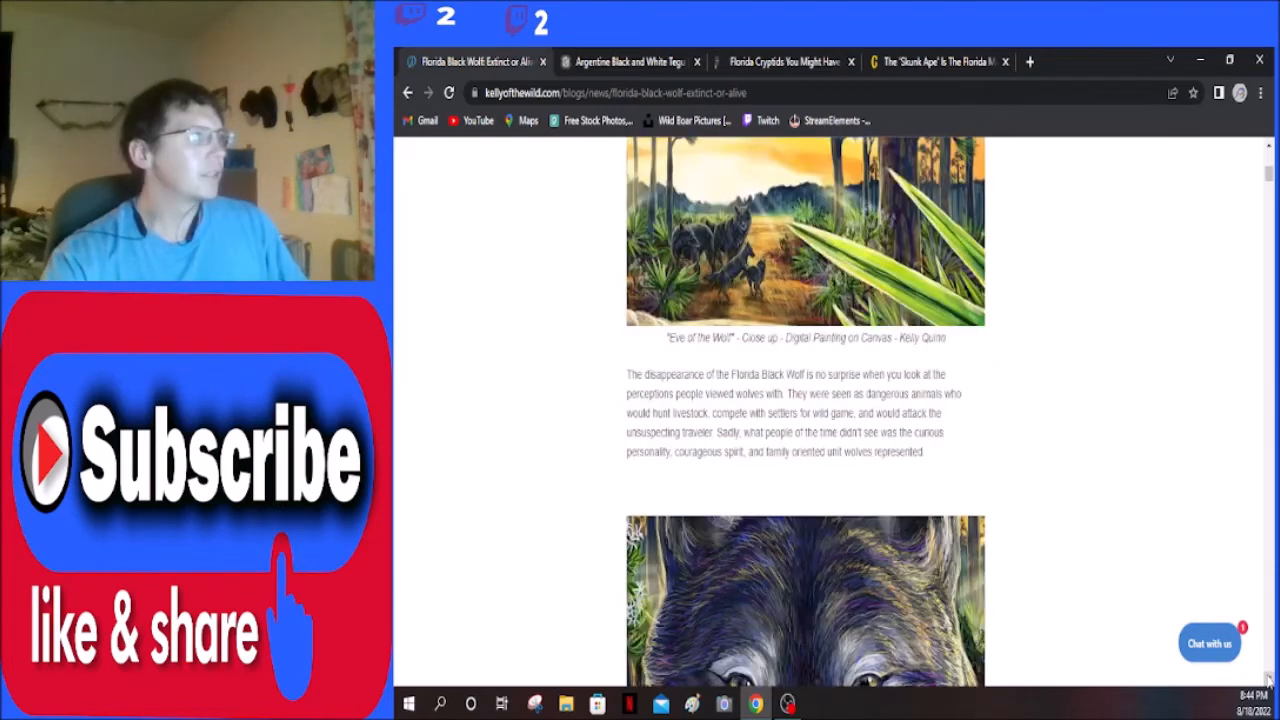
{"action": "scroll", "scroll_direction": "down", "scroll_amount": 3}
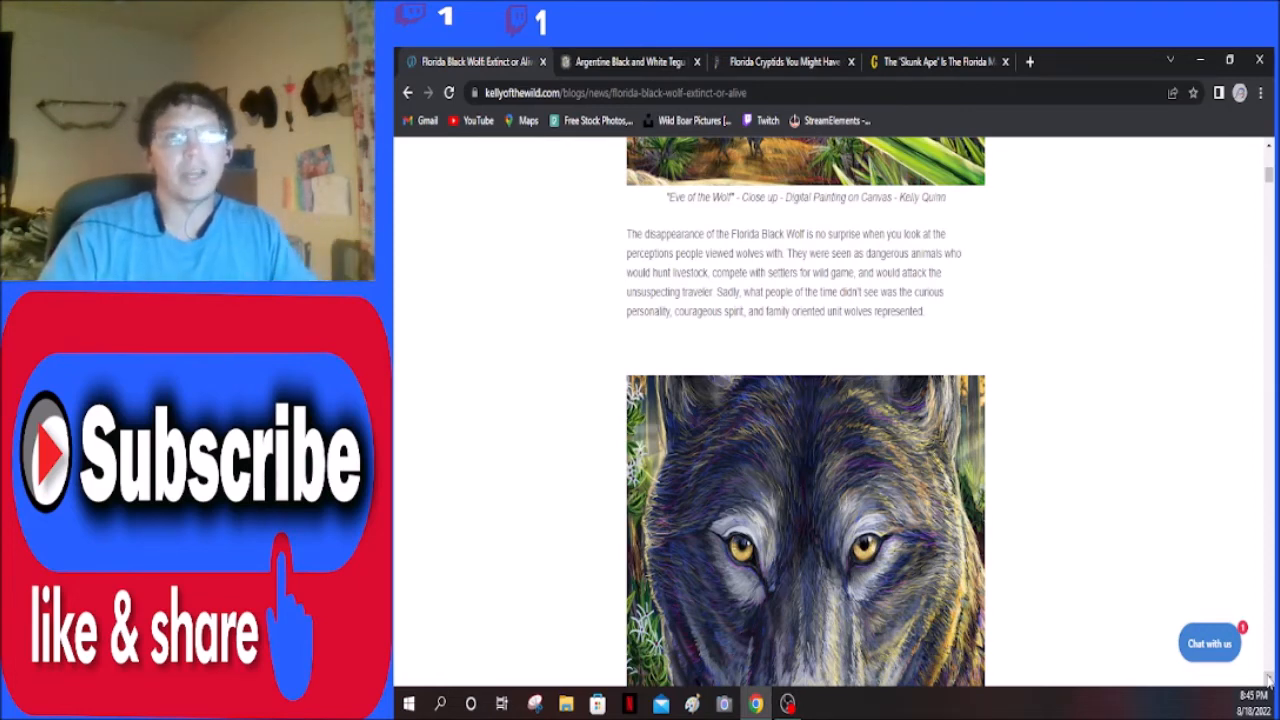
{"action": "scroll", "scroll_direction": "down", "scroll_amount": 3}
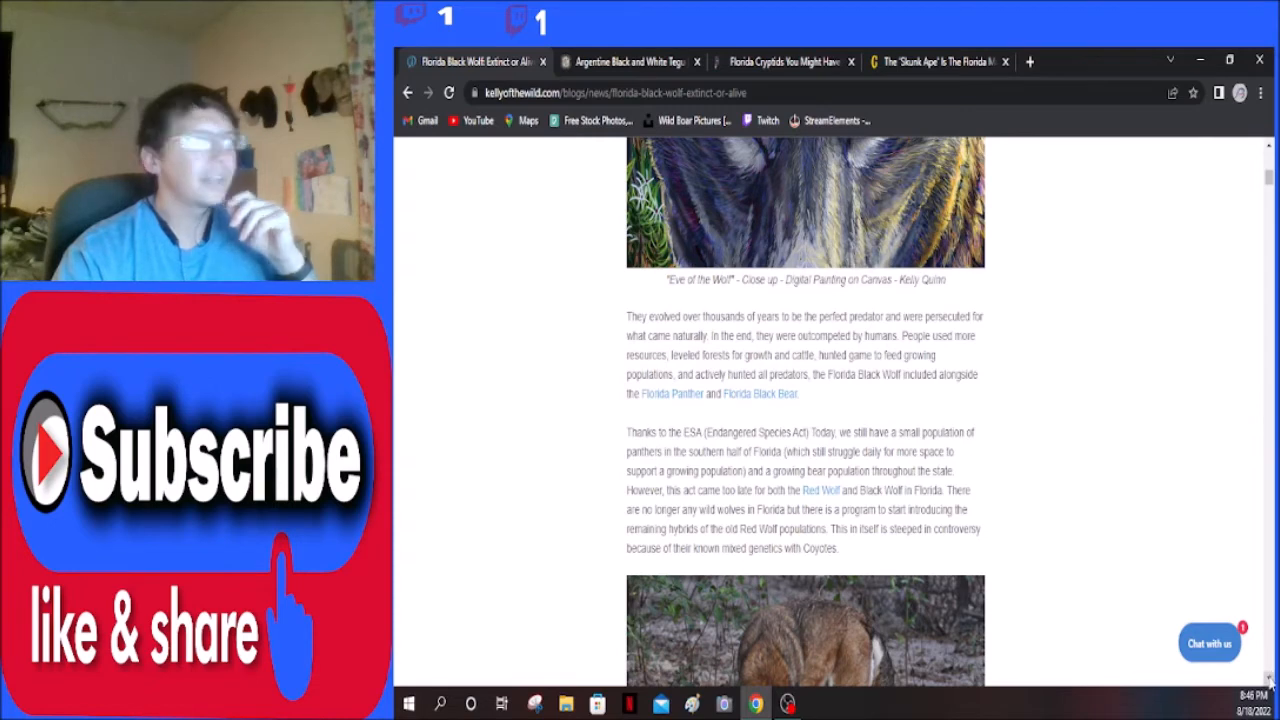
{"action": "scroll", "scroll_direction": "down", "scroll_amount": 3}
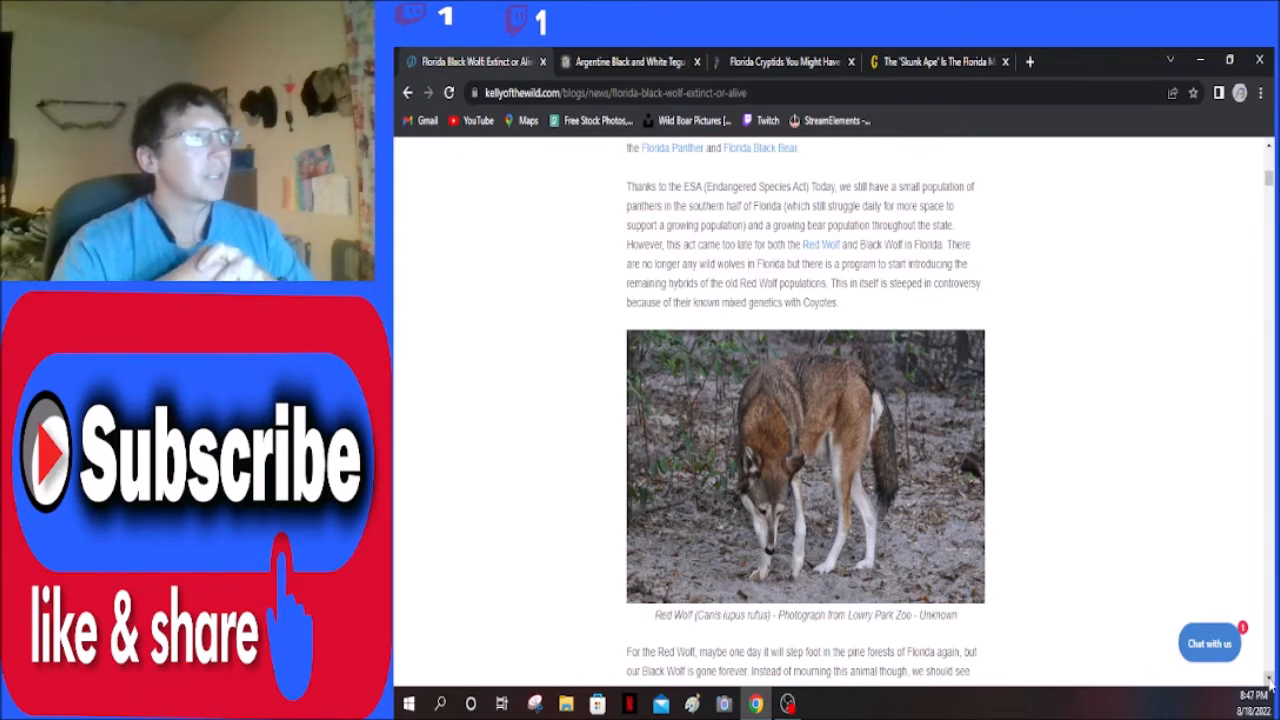
{"action": "scroll", "scroll_direction": "down", "scroll_amount": 3}
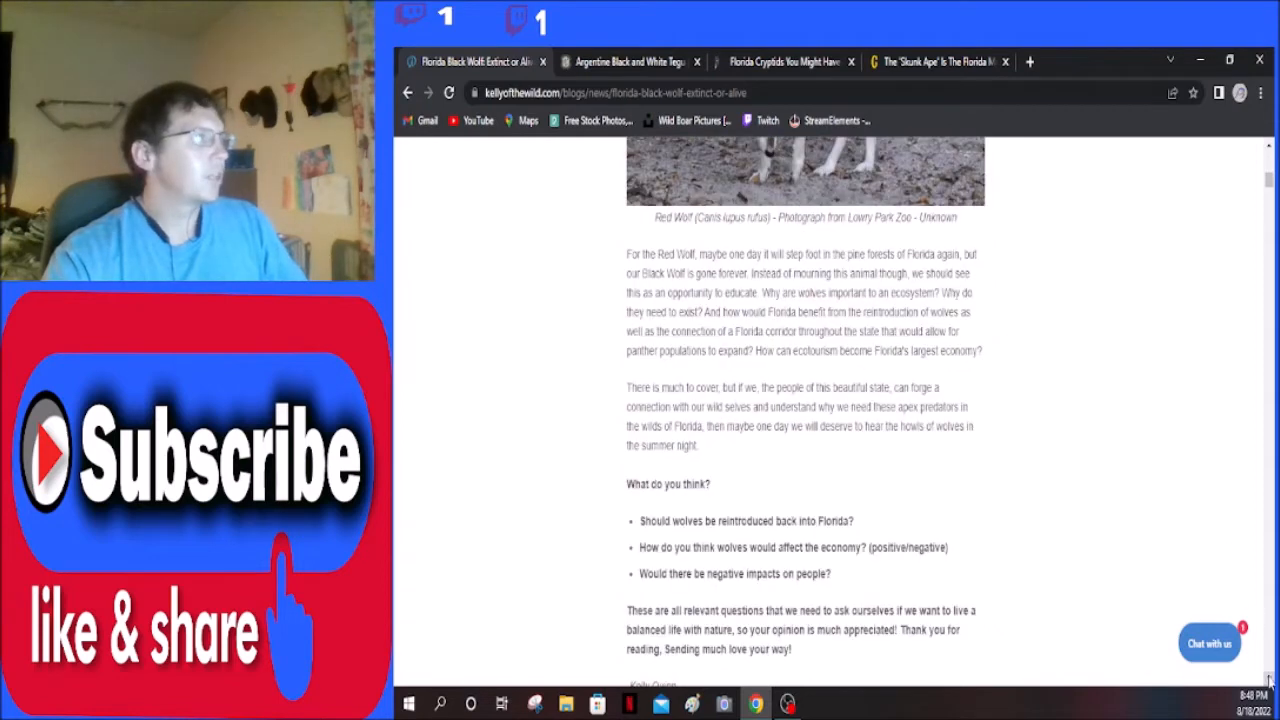
{"action": "mouse_move", "coordinate": [1124, 452]}
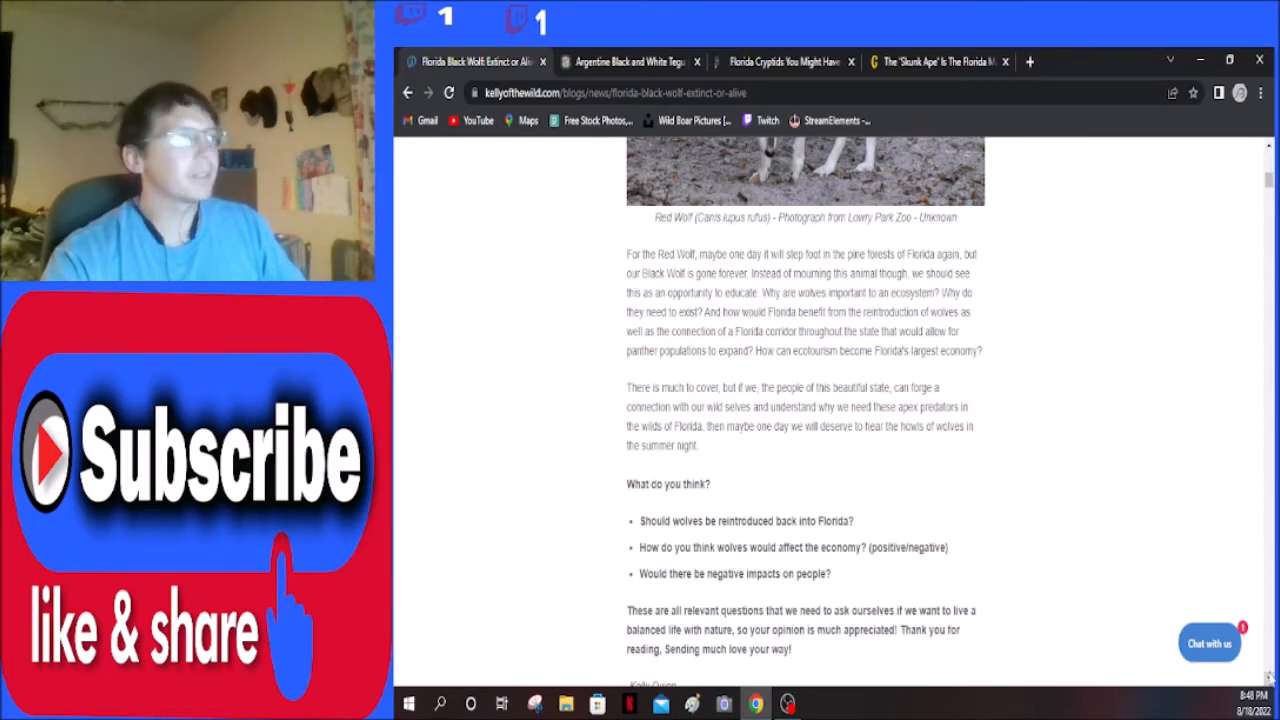
{"action": "scroll", "scroll_direction": "down", "scroll_amount": 3}
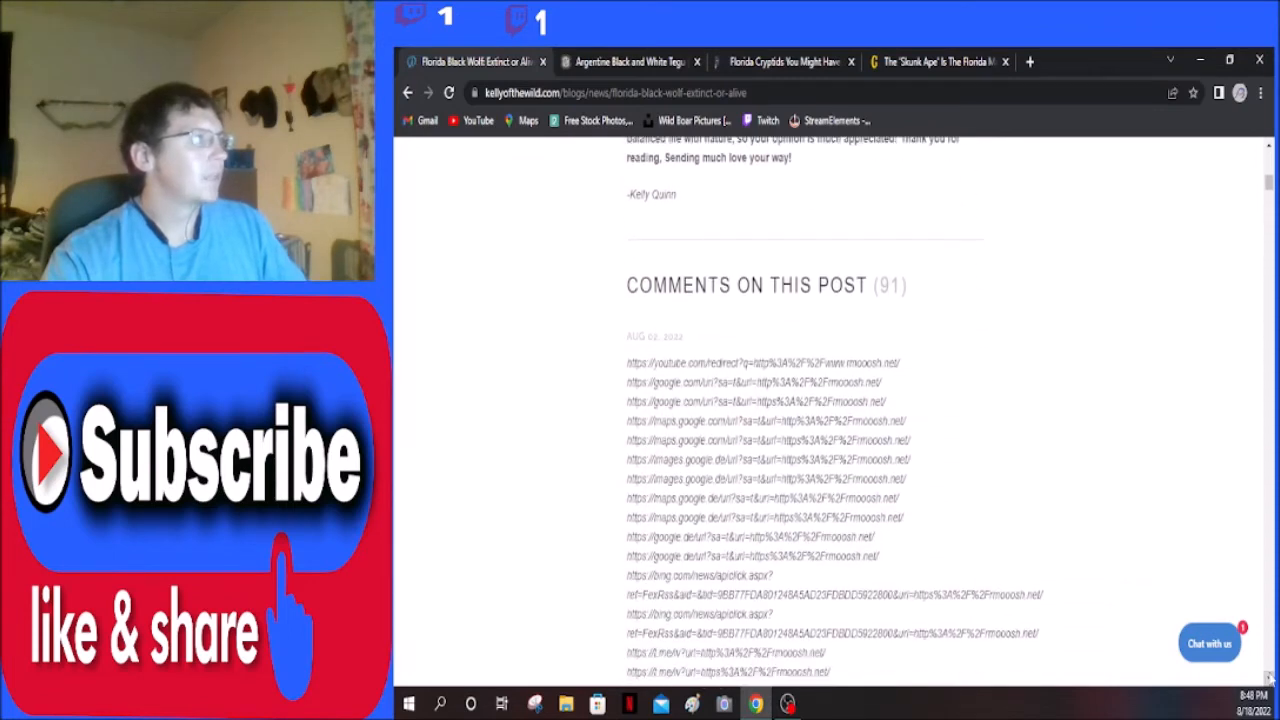
{"action": "scroll", "scroll_direction": "down", "scroll_amount": 3}
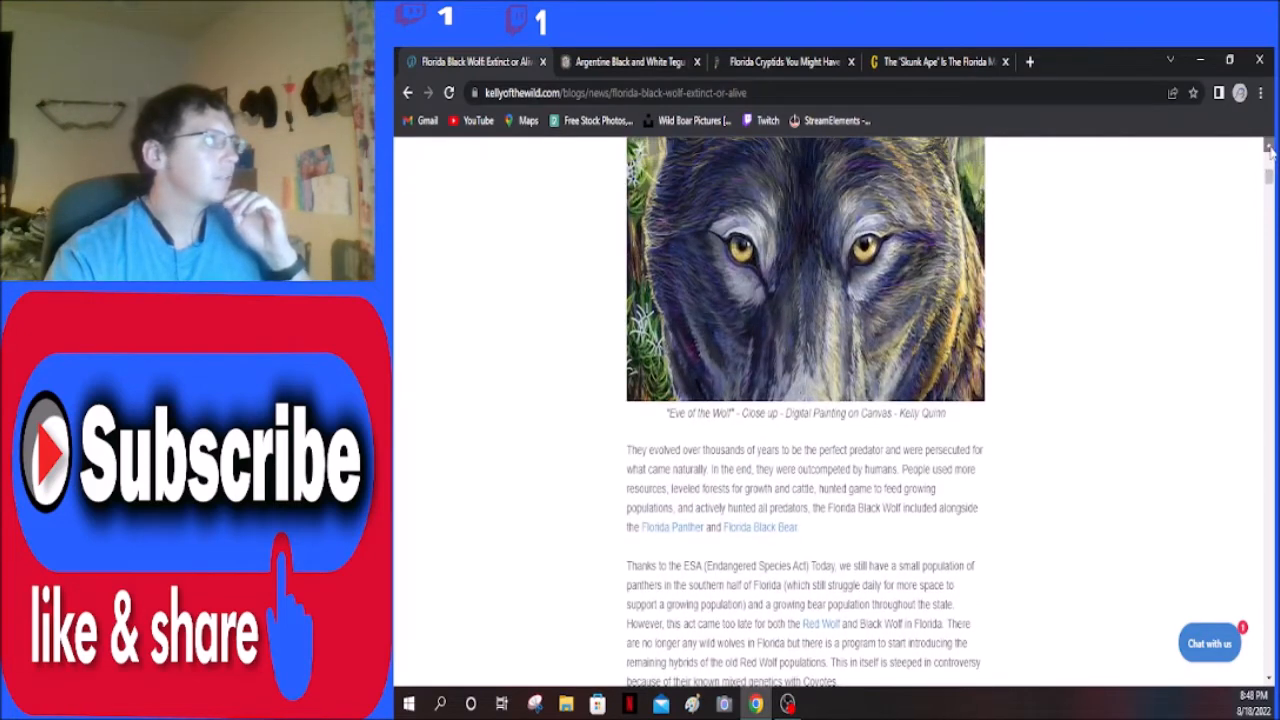
{"action": "scroll", "scroll_direction": "down", "scroll_amount": 3}
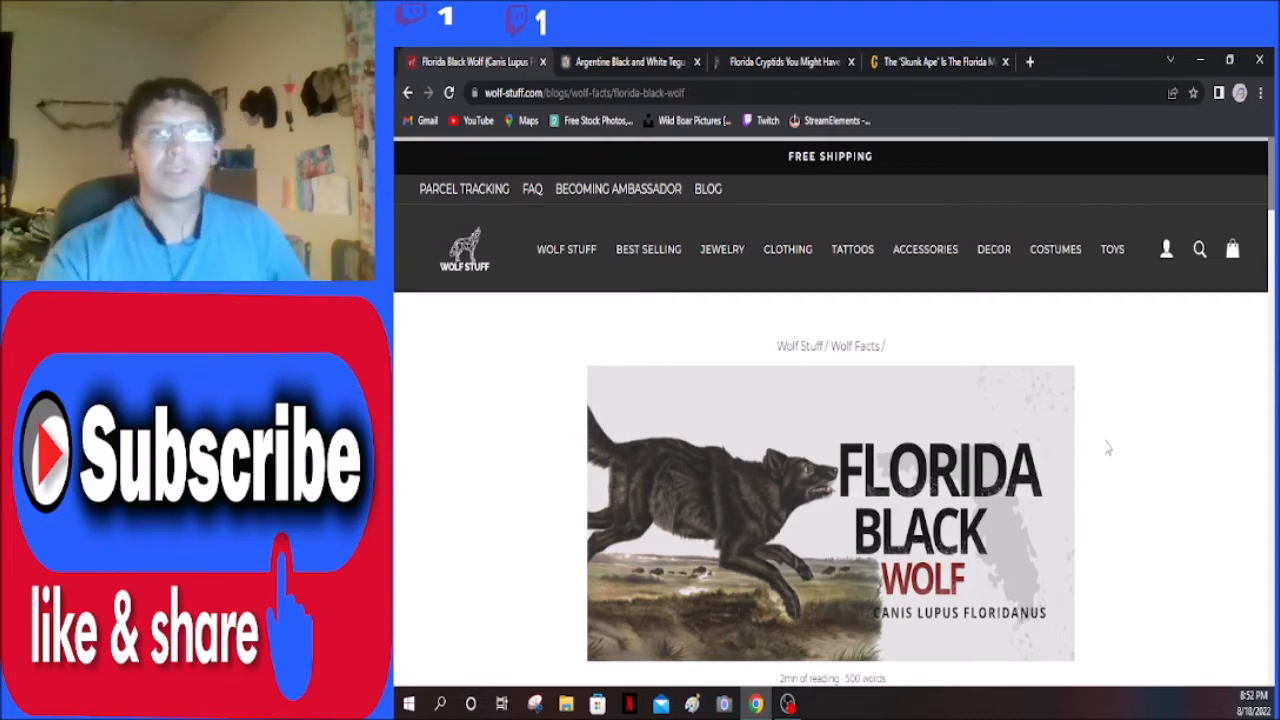
{"action": "scroll", "scroll_direction": "down", "scroll_amount": 3}
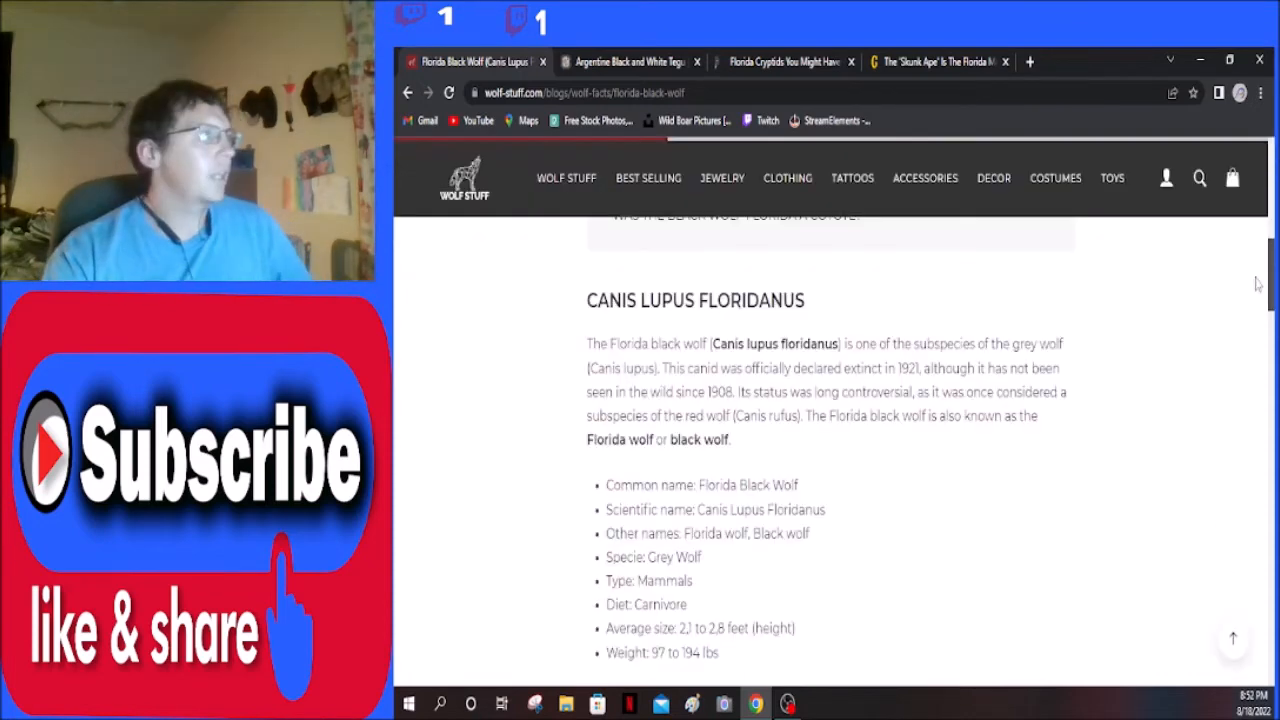
{"action": "scroll", "scroll_direction": "down", "scroll_amount": 3}
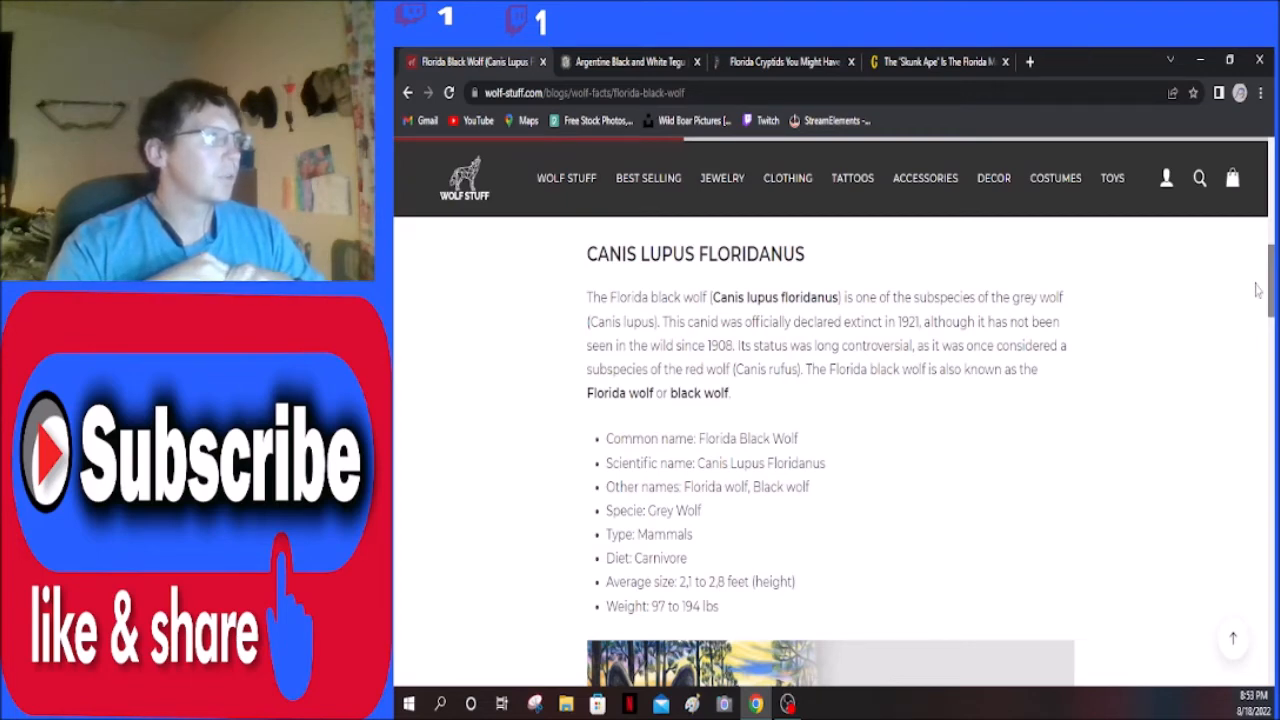
{"action": "scroll", "scroll_direction": "down", "scroll_amount": 3}
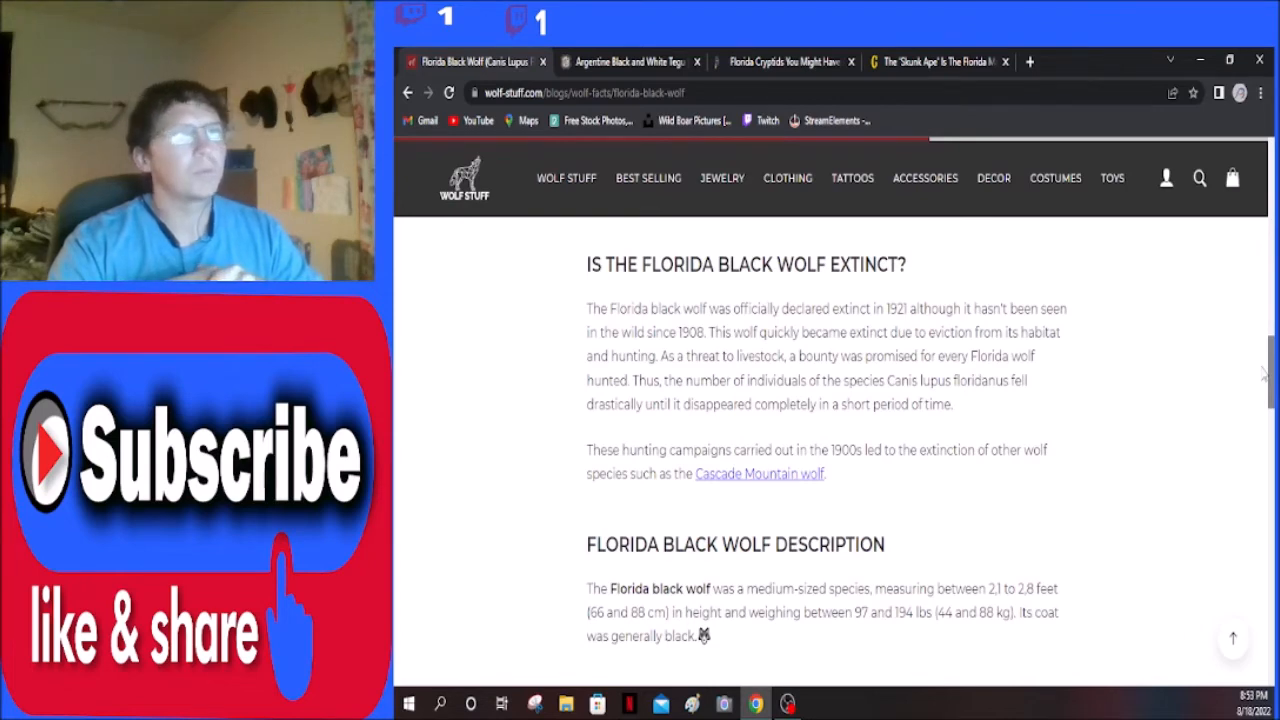
{"action": "scroll", "scroll_direction": "down", "scroll_amount": 3}
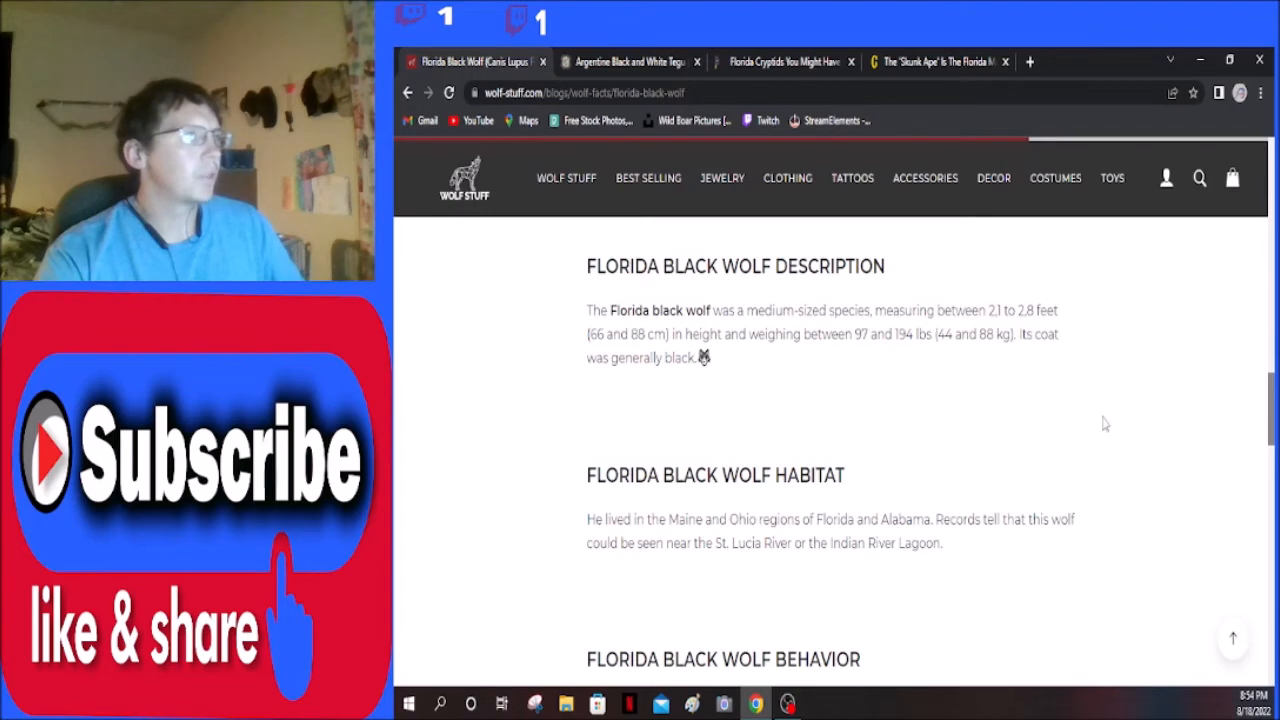
{"action": "mouse_move", "coordinate": [996, 364]}
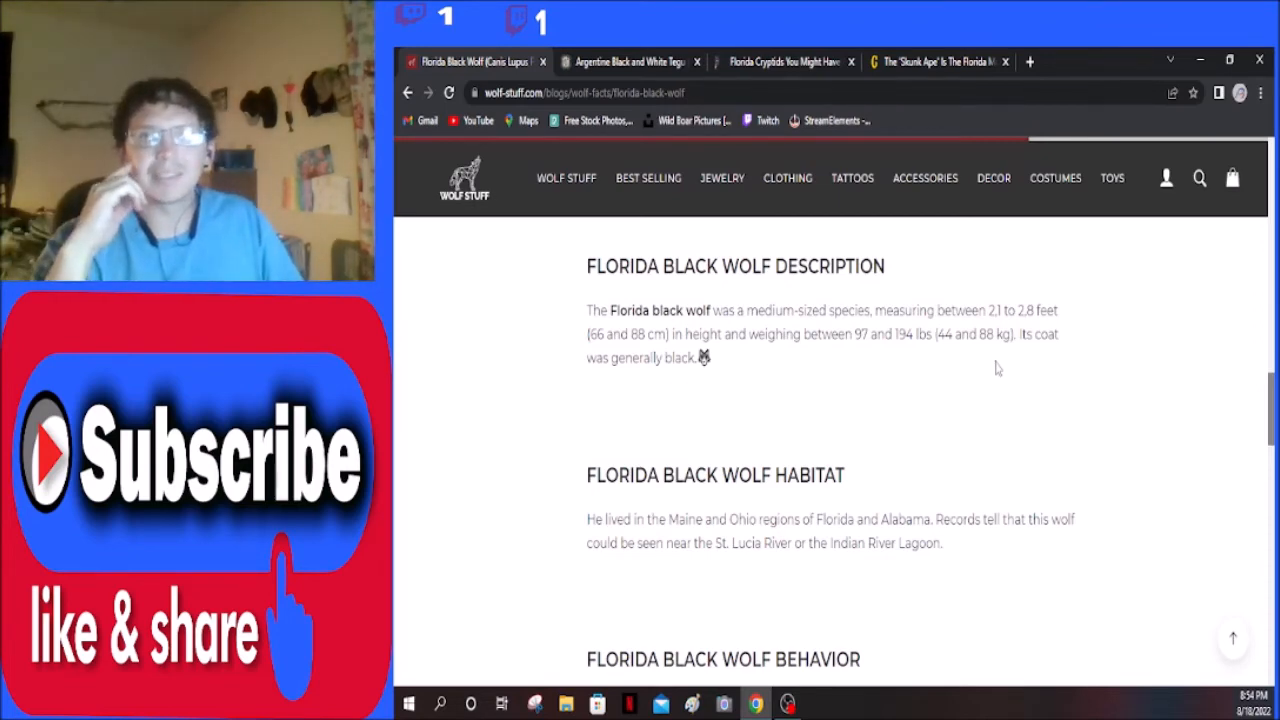
{"action": "scroll", "scroll_direction": "down", "scroll_amount": 3}
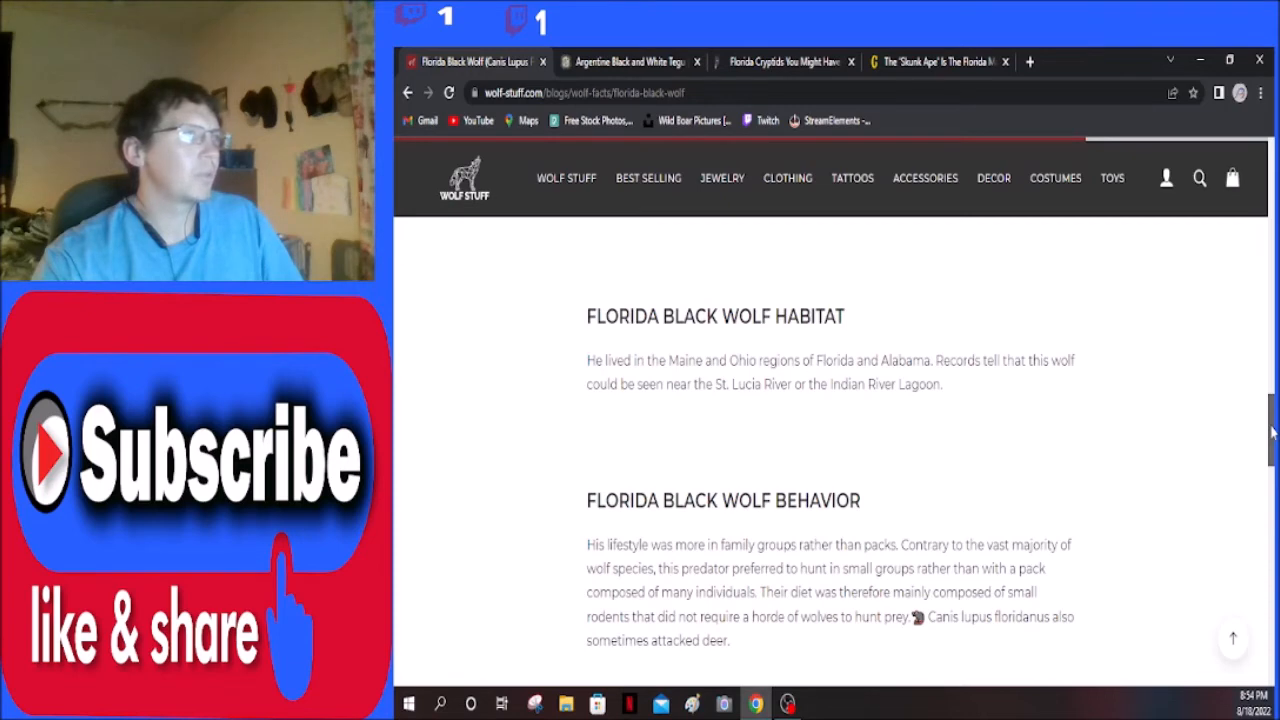
{"action": "scroll", "scroll_direction": "down", "scroll_amount": 3}
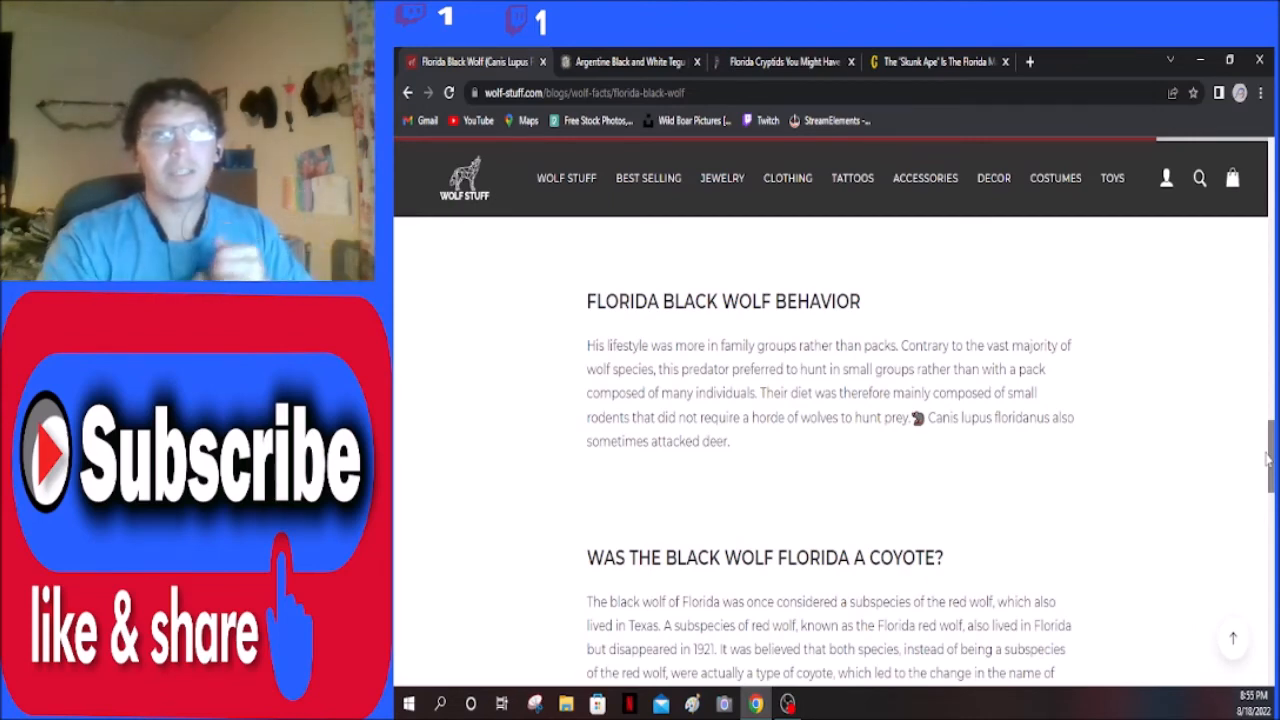
{"action": "scroll", "scroll_direction": "down", "scroll_amount": 3}
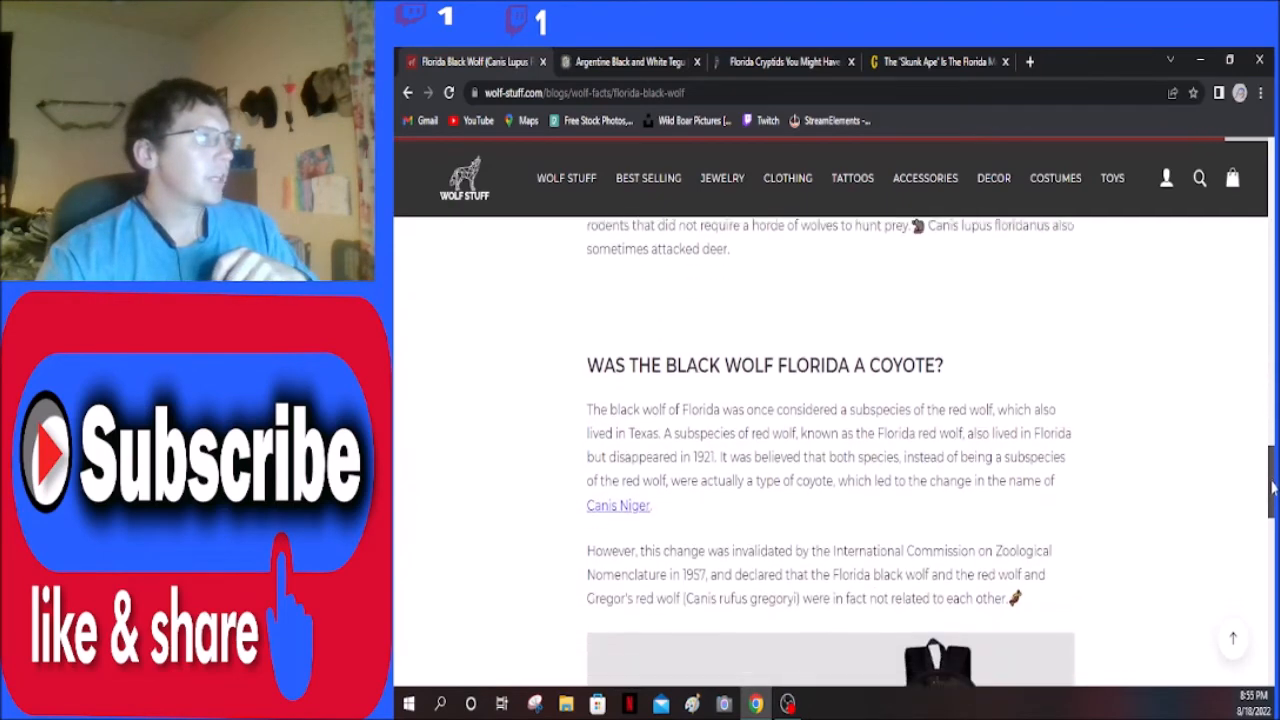
{"action": "scroll", "scroll_direction": "down", "scroll_amount": 3}
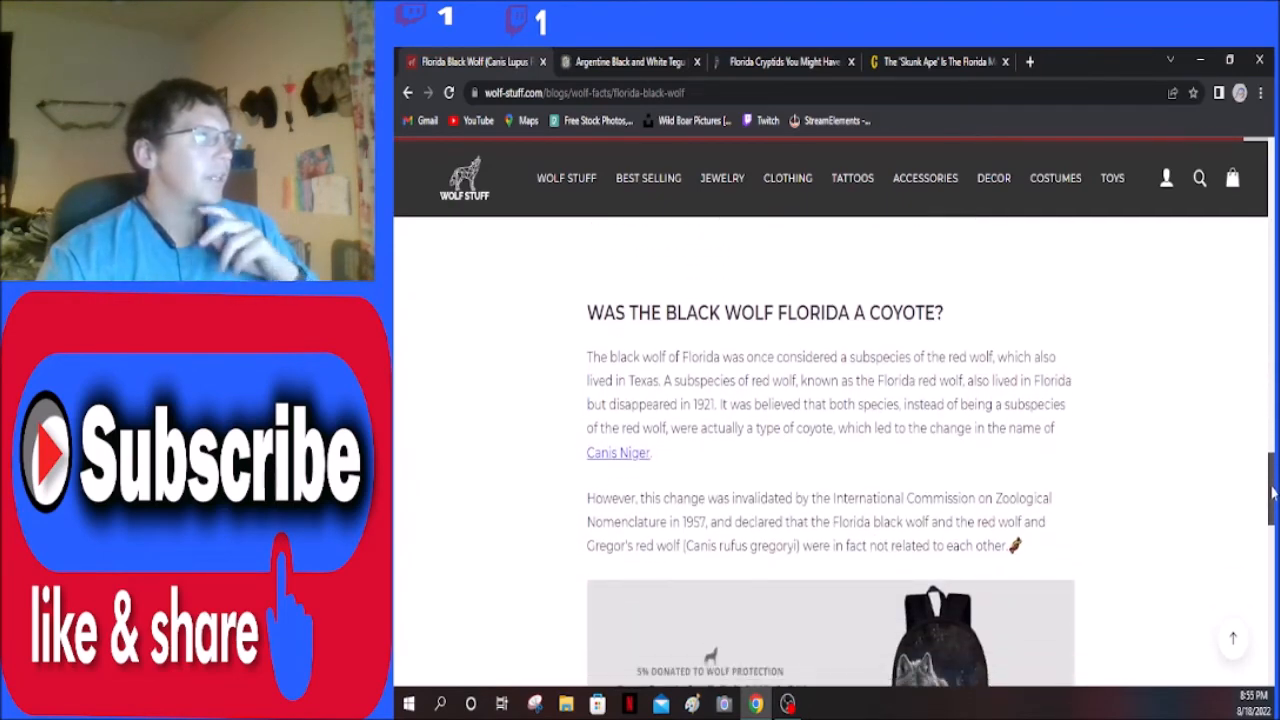
{"action": "scroll", "scroll_direction": "down", "scroll_amount": 3}
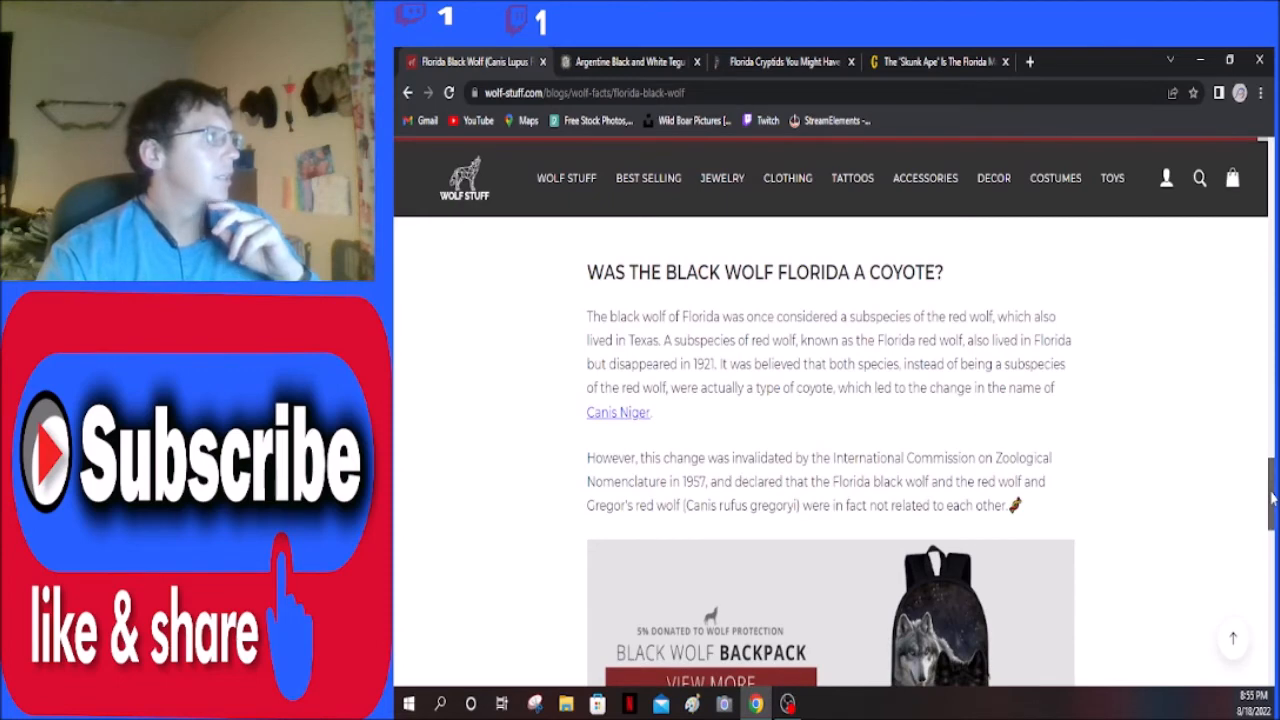